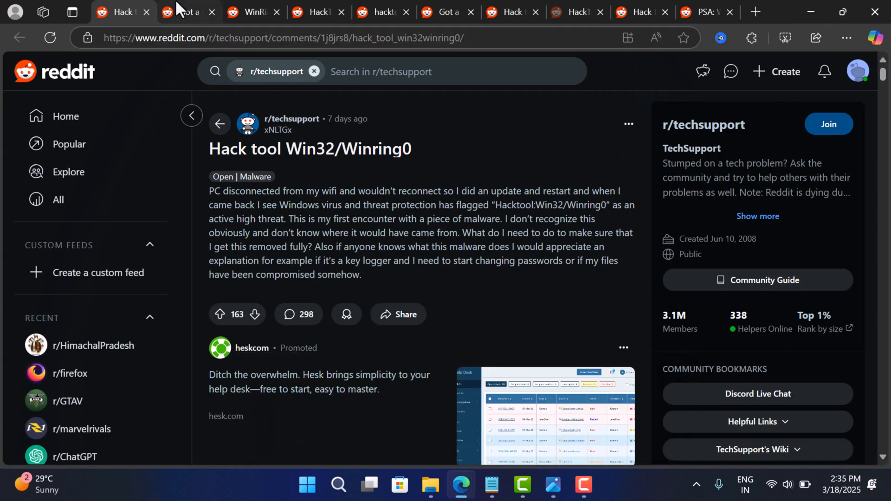
# Browse the OpenRGB, antivirus detection and watercooling PSA Reddit threads about Defender flagging WinRing0.
pyautogui.click(253, 11)
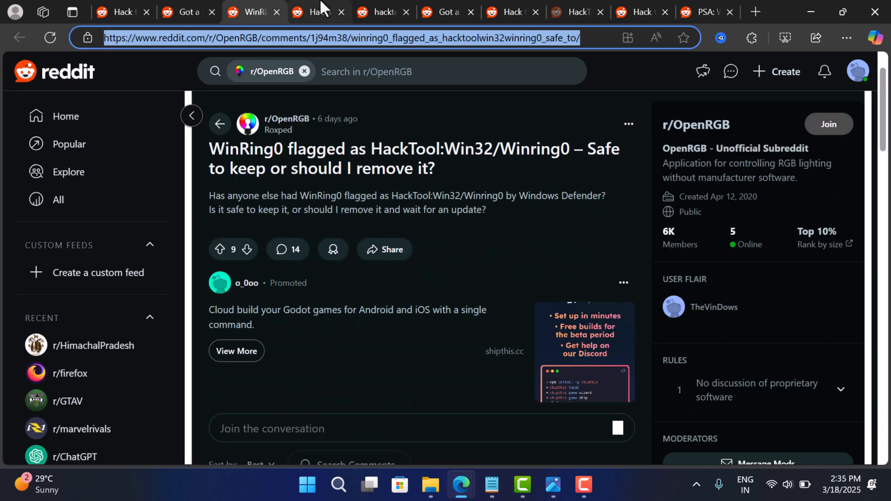
pyautogui.click(443, 12)
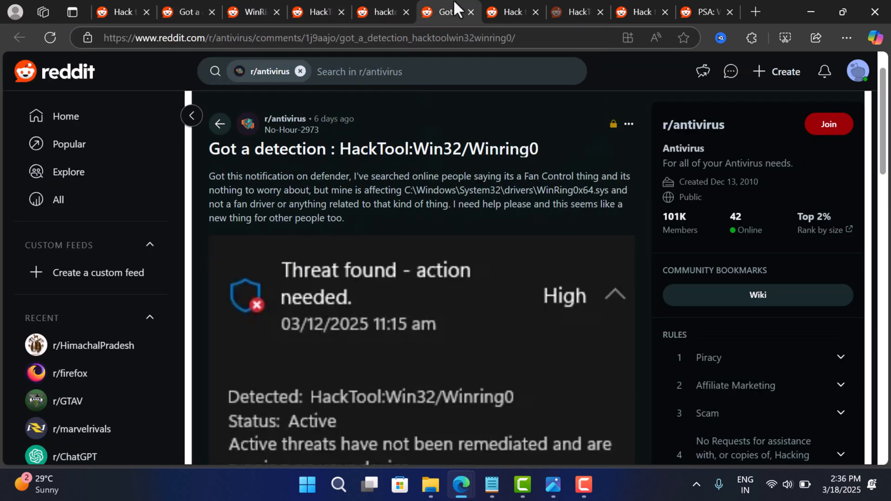
pyautogui.scroll(-3)
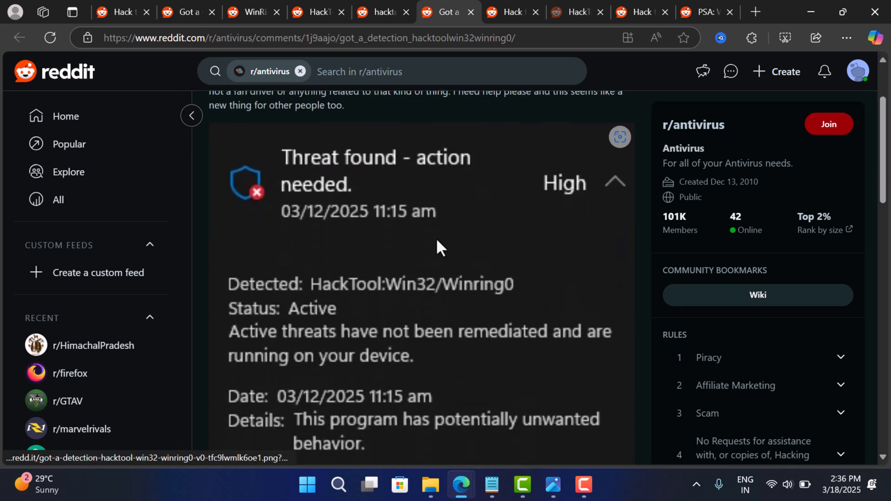
pyautogui.scroll(-3)
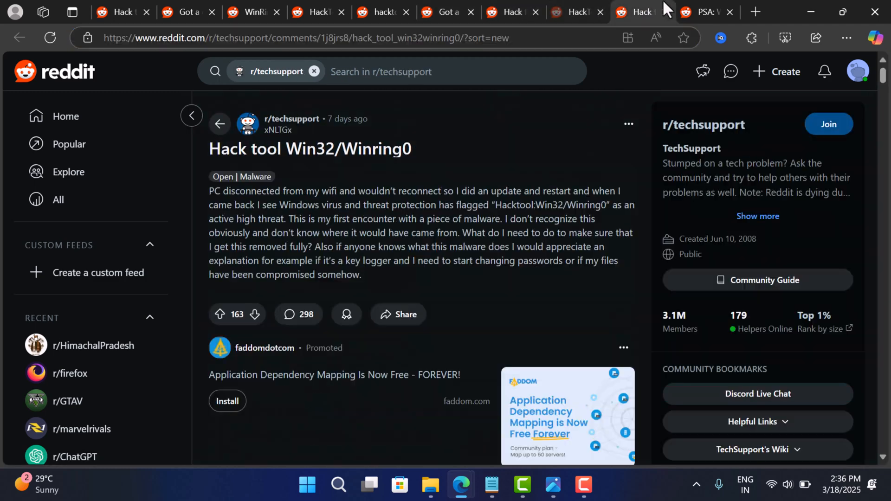
pyautogui.click(705, 11)
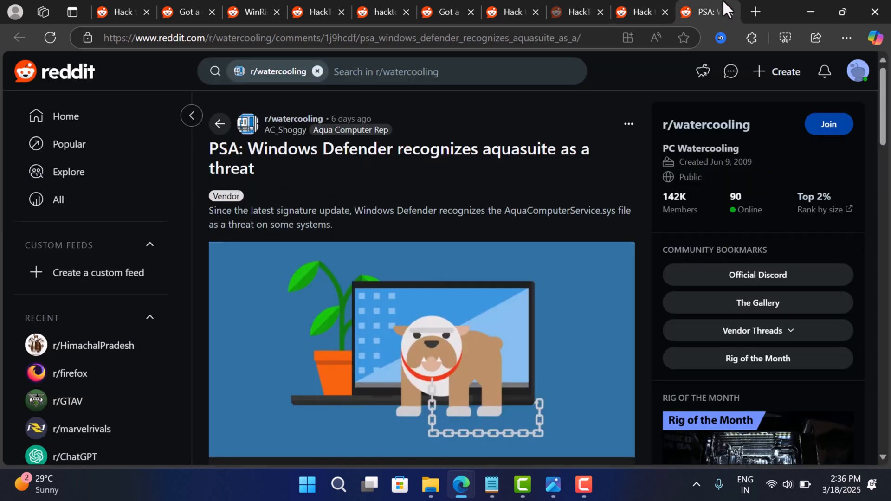
pyautogui.scroll(-3)
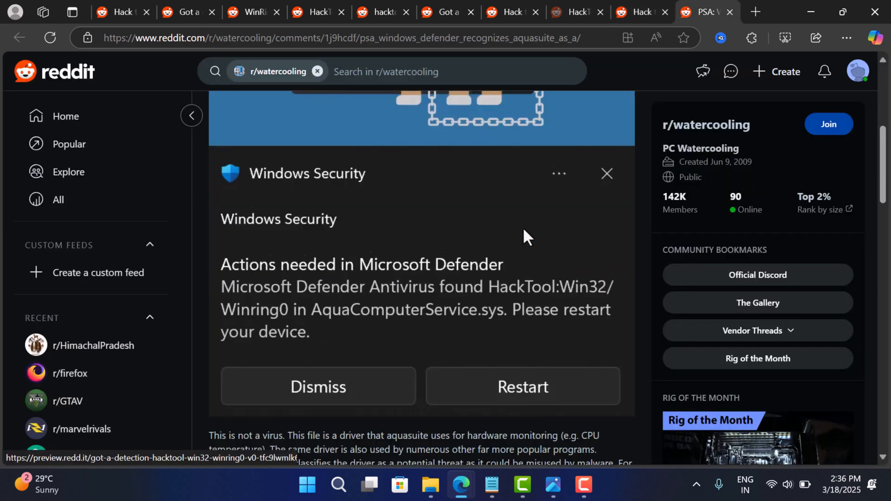
pyautogui.scroll(-3)
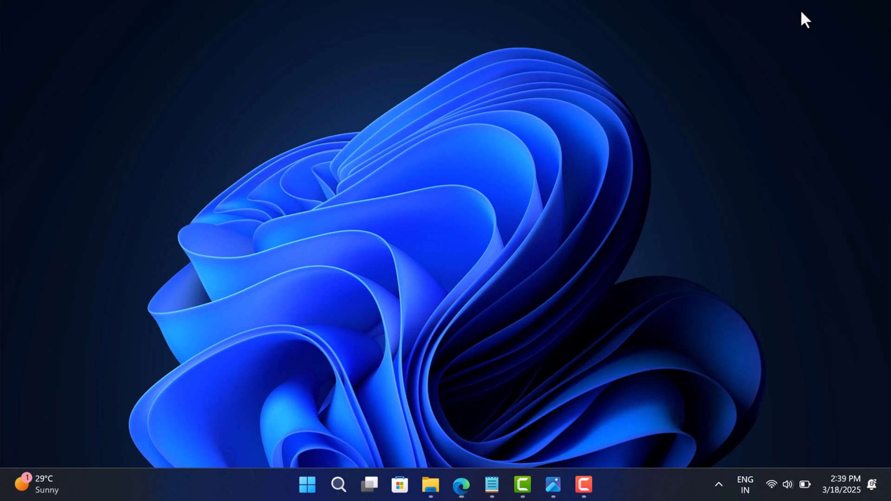
pyautogui.moveTo(430, 157)
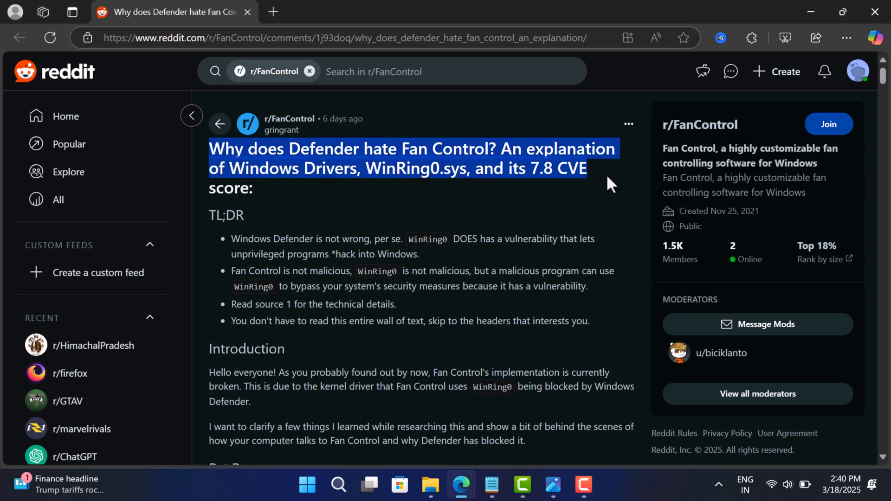
pyautogui.doubleClick(247, 239)
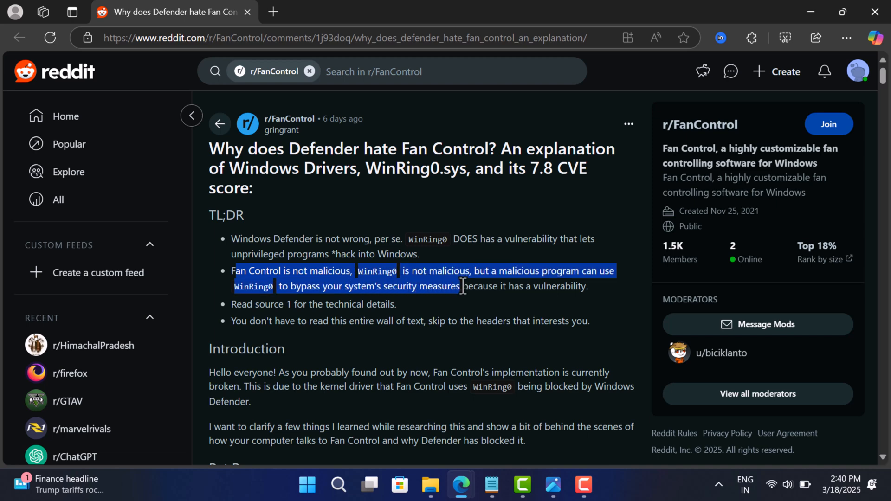
pyautogui.moveTo(461, 285); pyautogui.dragTo(578, 286)
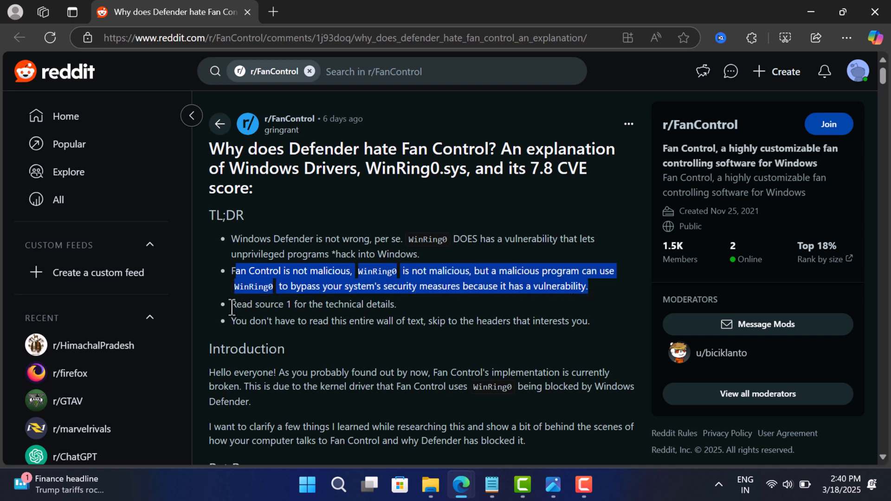
pyautogui.moveTo(231, 270); pyautogui.dragTo(519, 320)
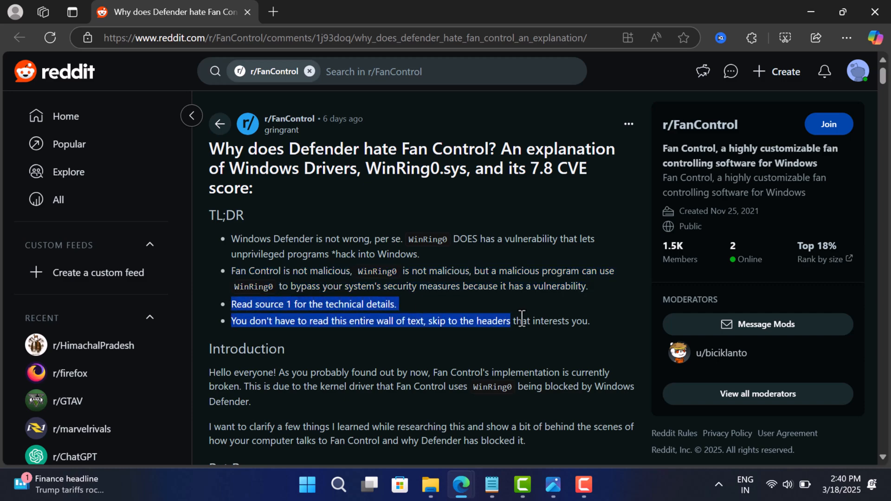
pyautogui.scroll(-3)
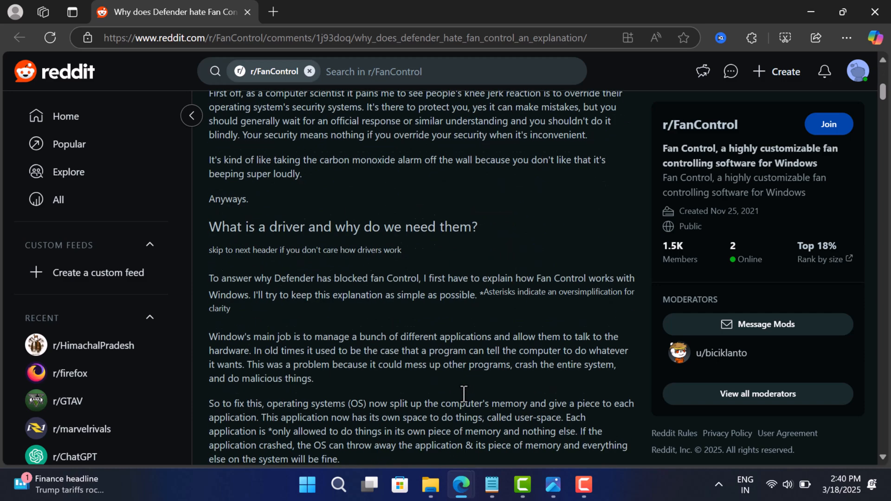
pyautogui.scroll(-3)
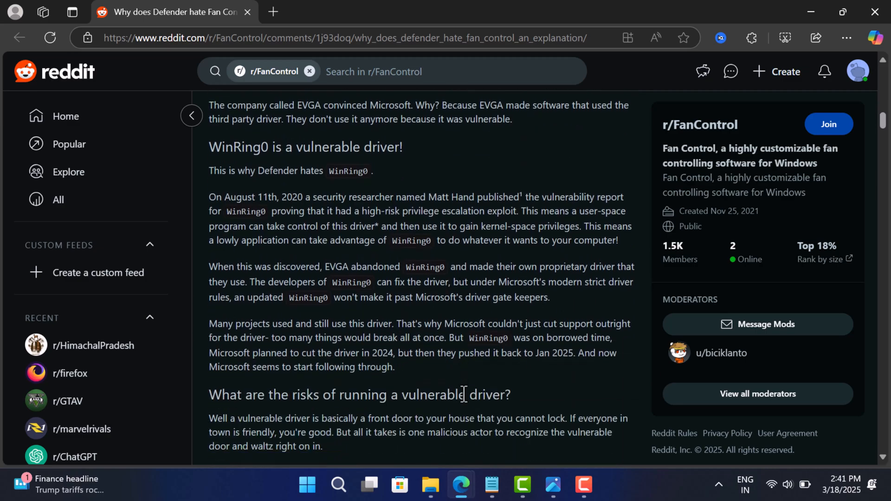
pyautogui.scroll(-3)
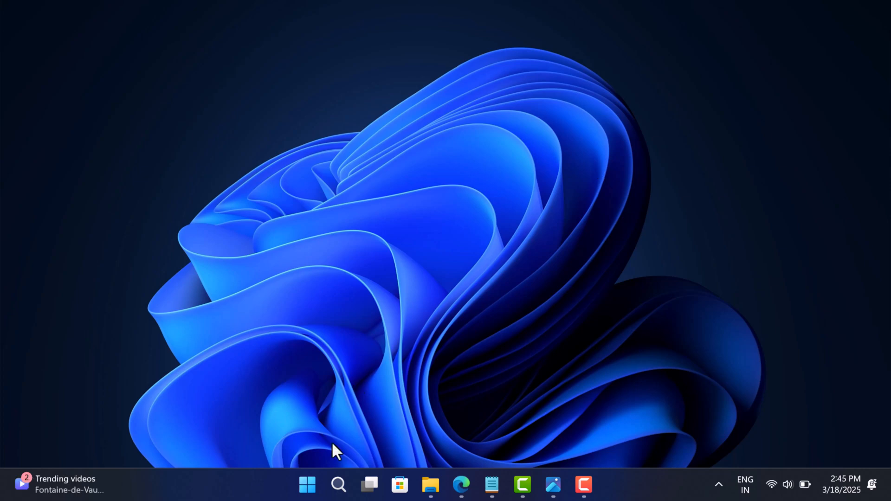
# Search 'security' from the taskbar and launch the Windows Security app.
pyautogui.click(338, 484)
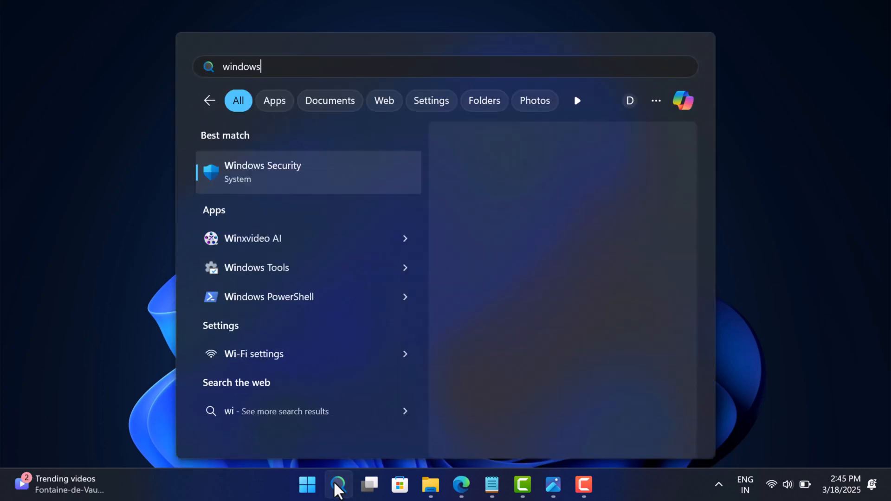
pyautogui.write('security')
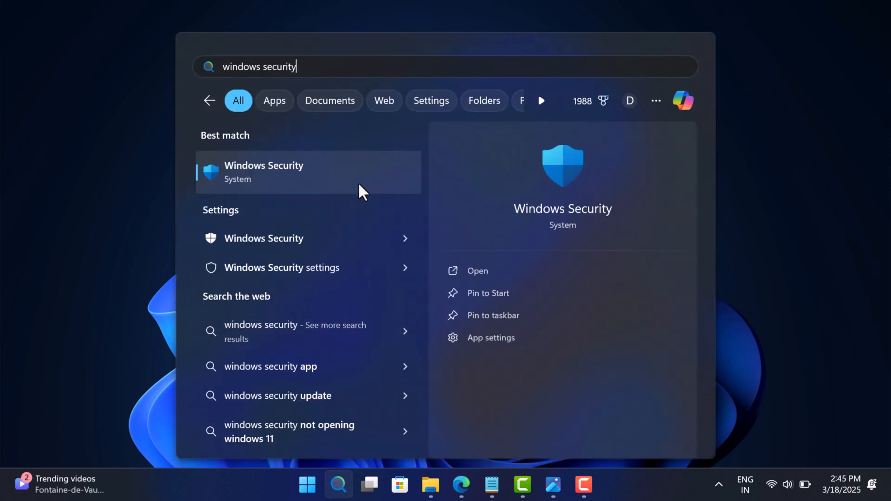
pyautogui.click(263, 171)
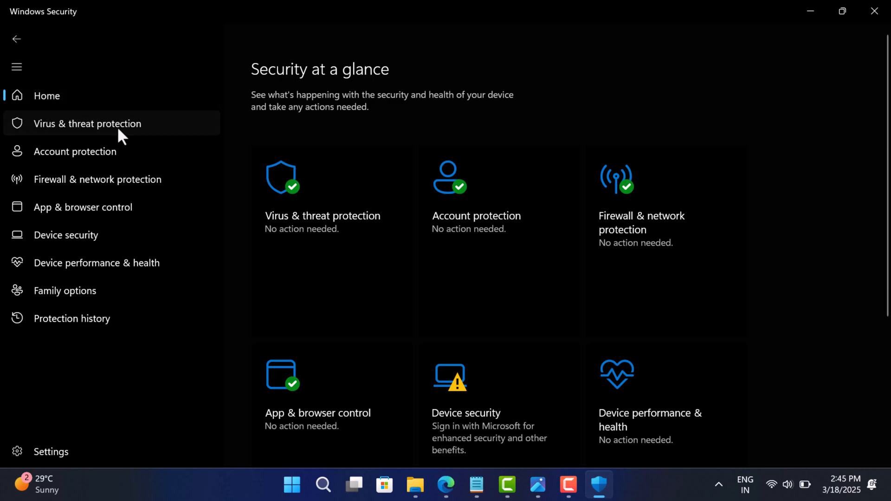
# Go to Virus & threat protection and open its Manage settings page.
pyautogui.click(87, 124)
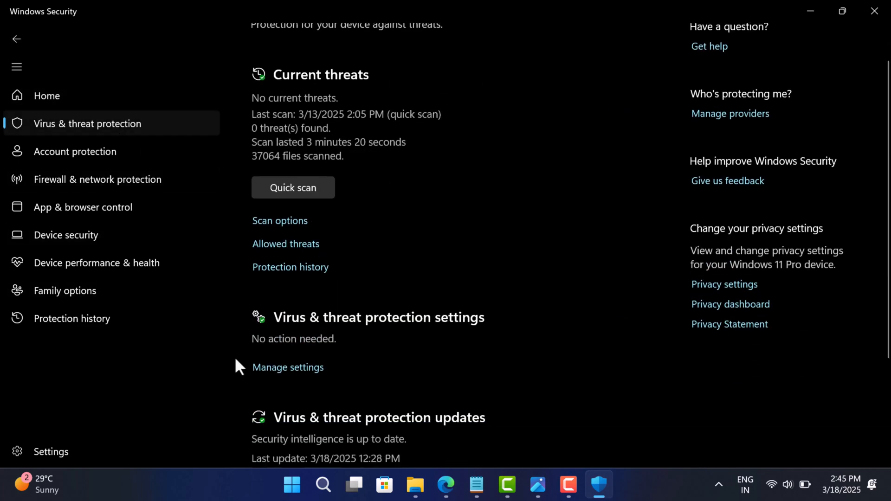
pyautogui.scroll(-3)
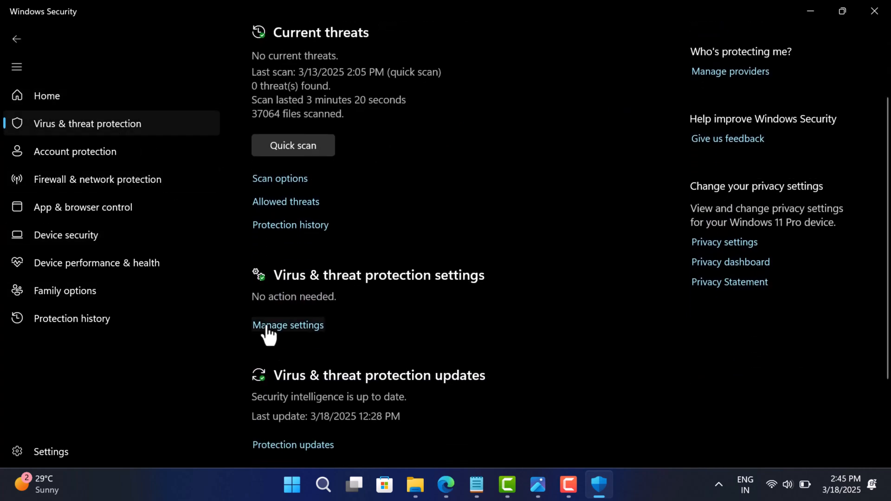
pyautogui.click(287, 325)
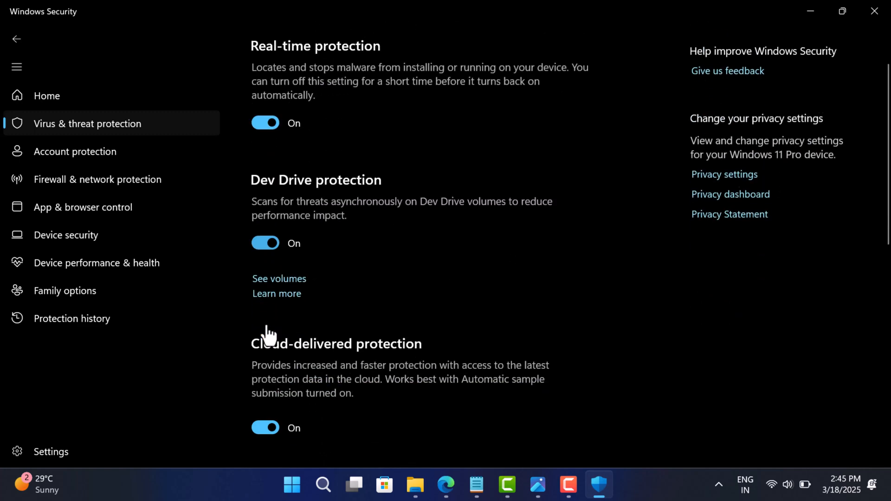
pyautogui.scroll(-3)
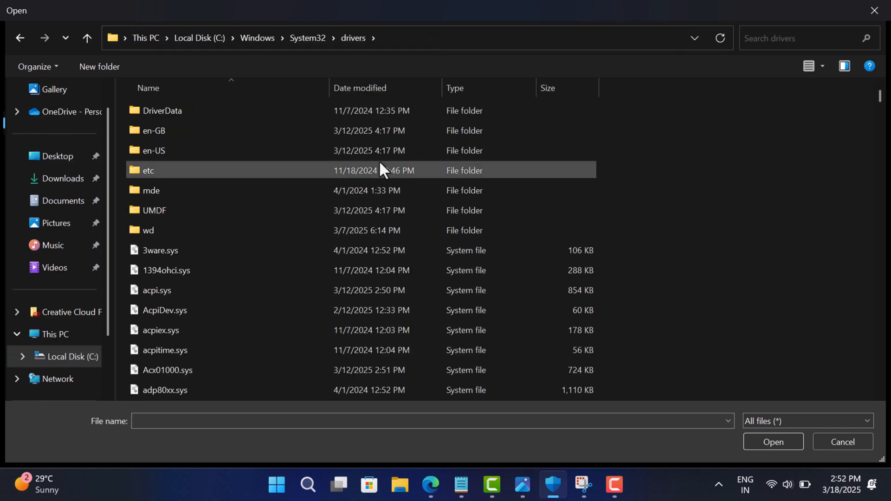
# Pick WdiWiFi.sys from System32\drivers as the excluded file.
pyautogui.scroll(-3)
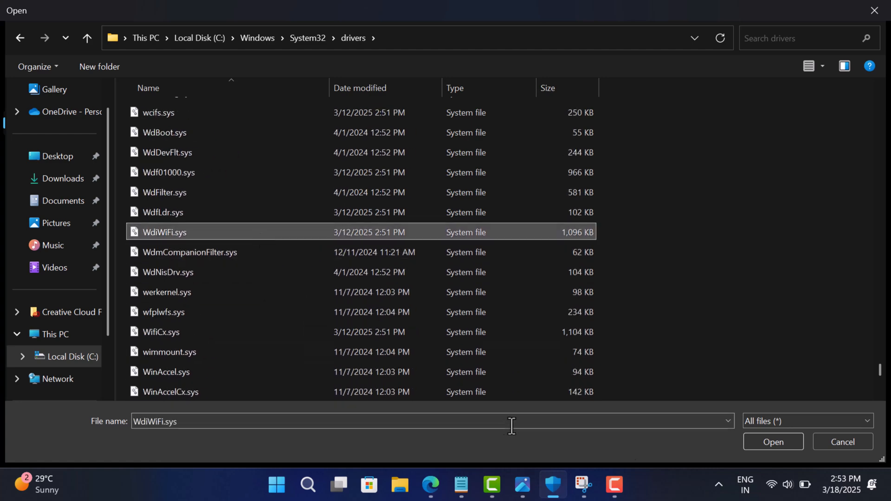
pyautogui.click(772, 441)
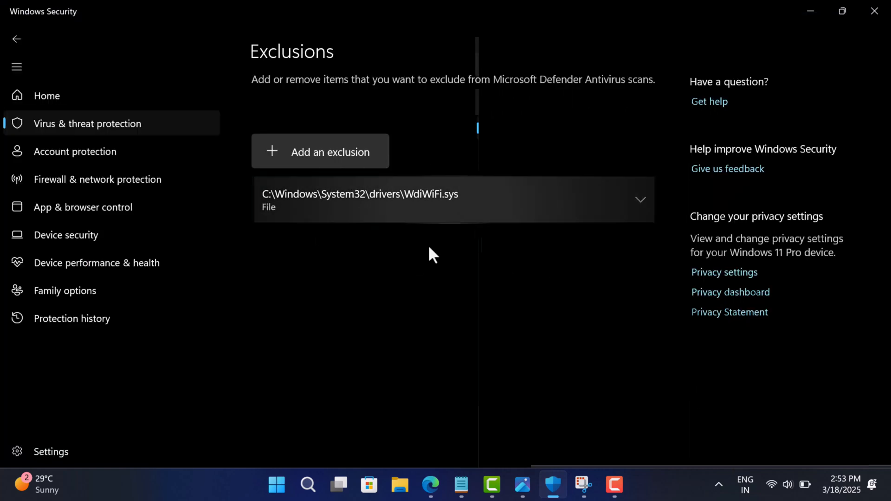